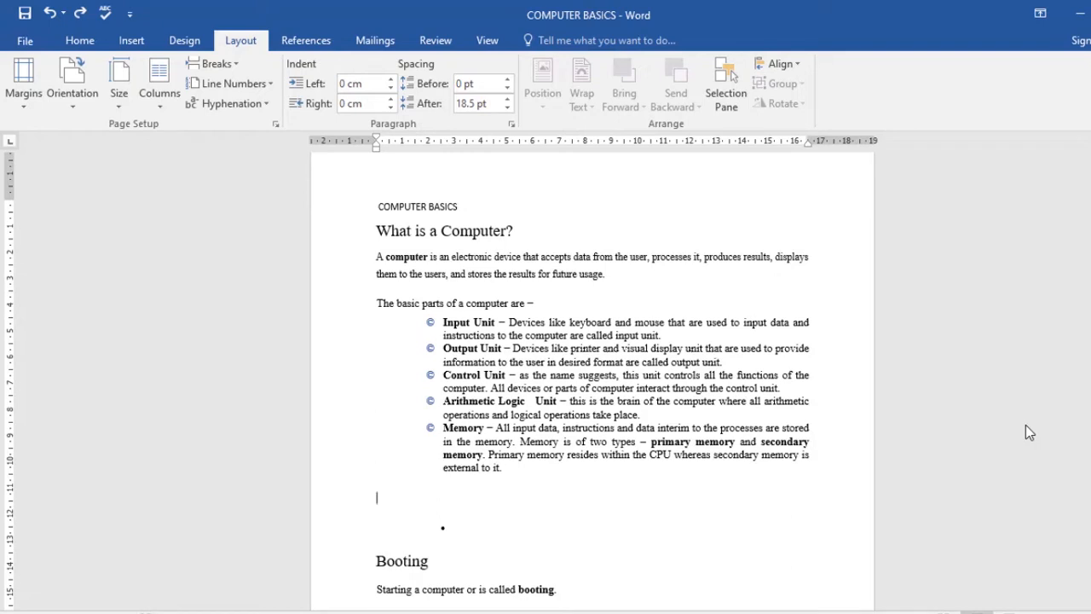
mouse_move(312, 269)
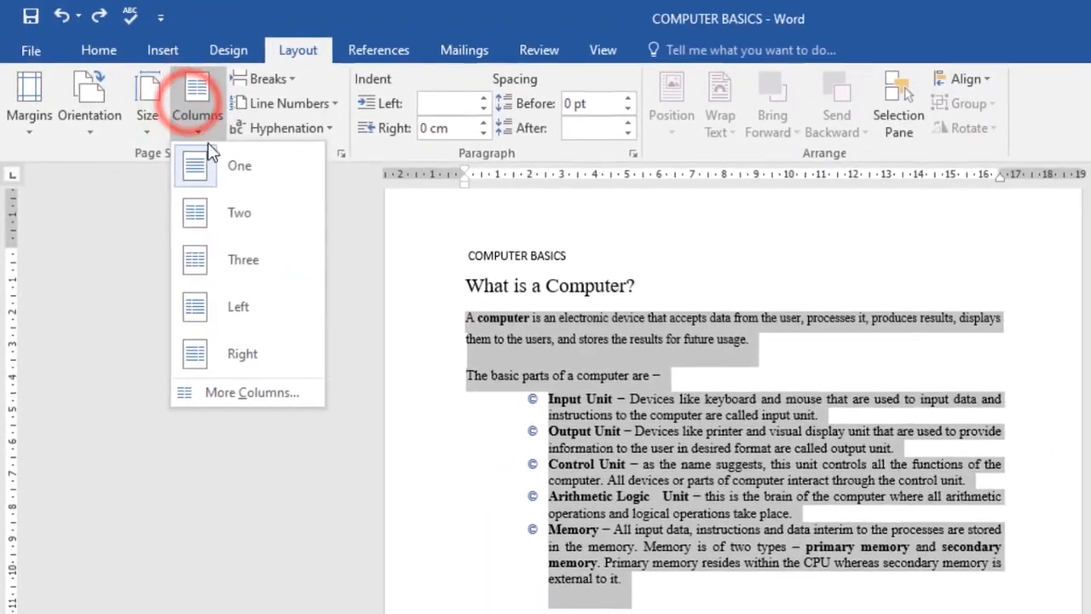
mouse_move(255, 212)
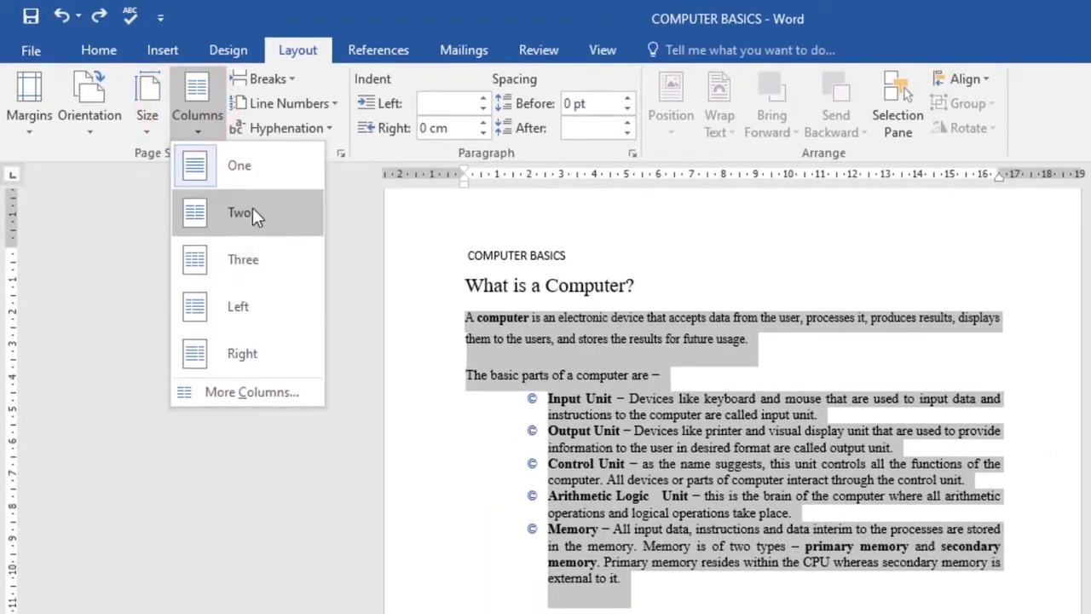
Apply the Two columns preset to the 'What is a Computer?' section.
click(238, 213)
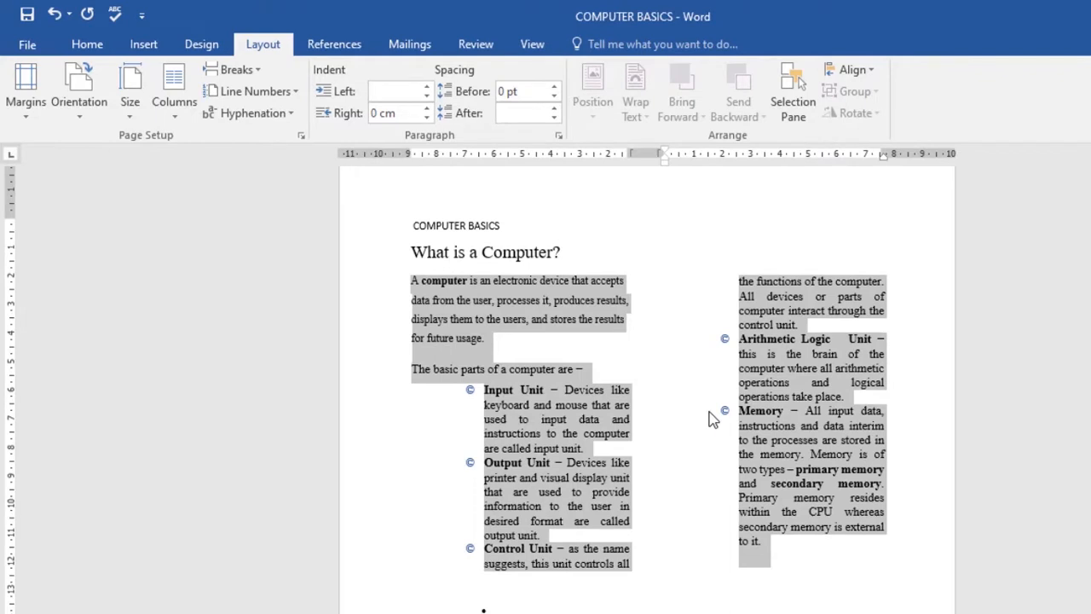
Set the 'What is a Computer?' section to 5 equal columns via More Columns.
click(174, 91)
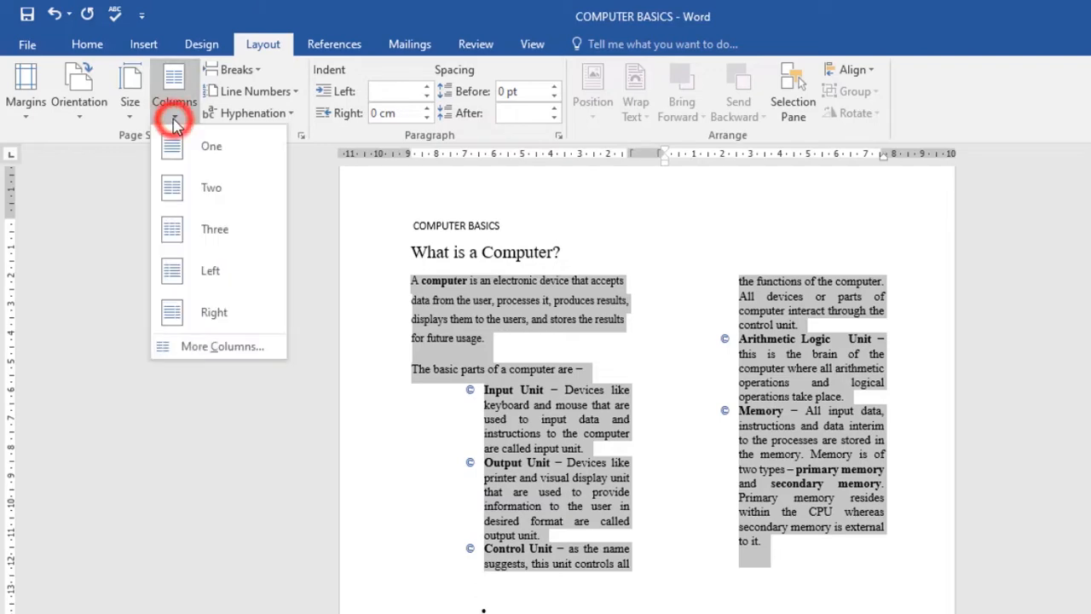
click(222, 345)
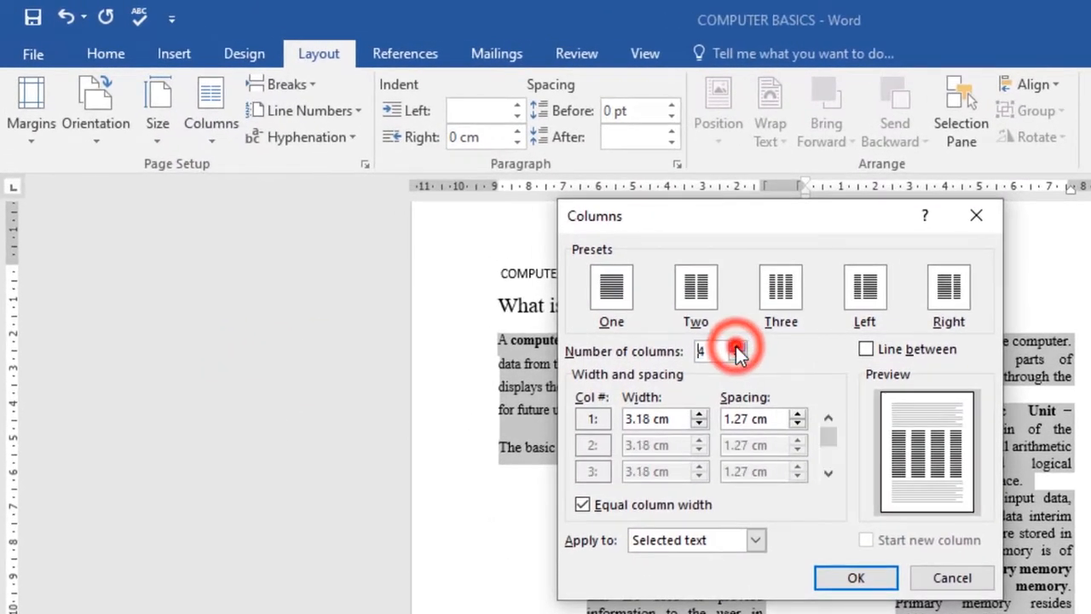
click(724, 346)
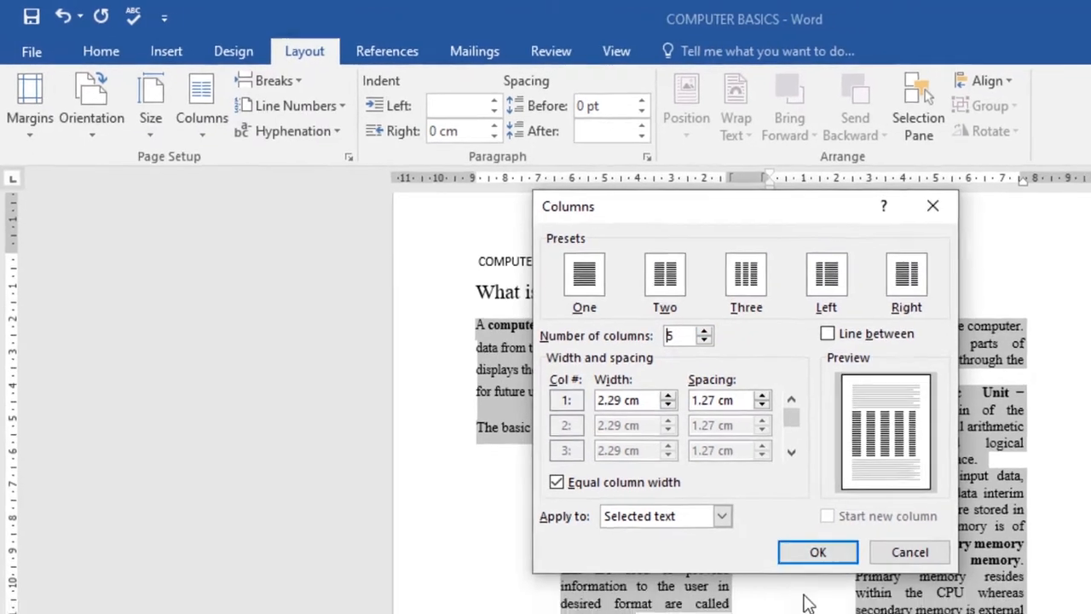
click(817, 551)
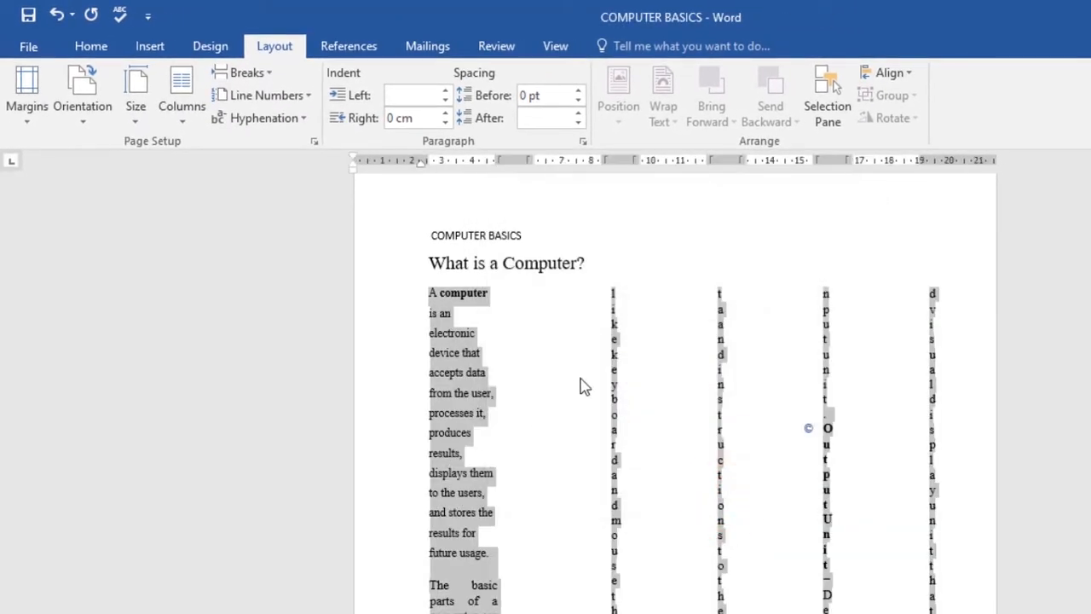
mouse_move(766, 353)
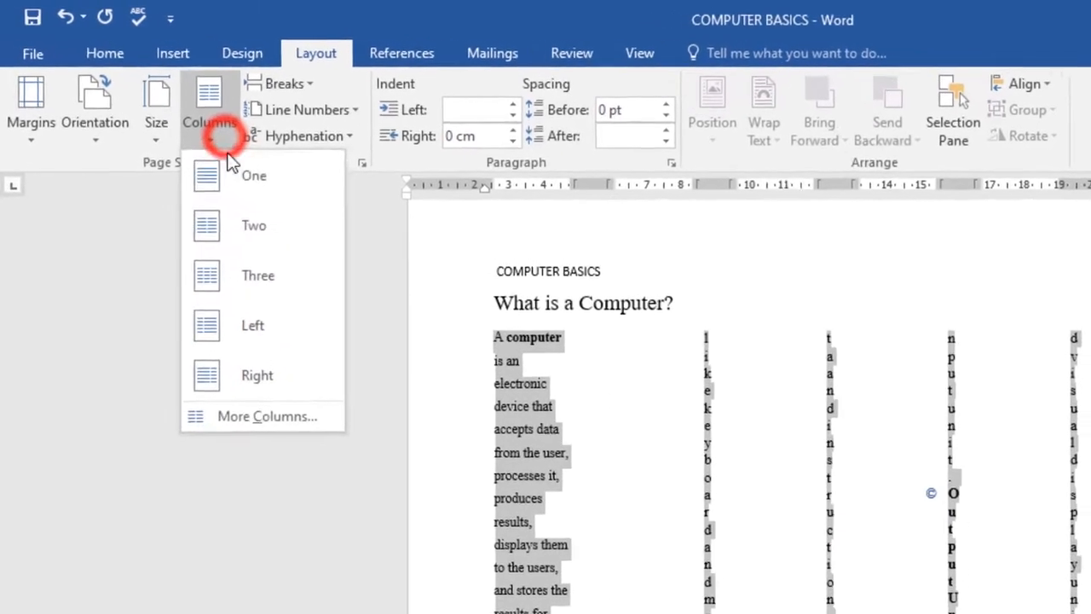
Choose a Columns preset to revert the section from five columns.
click(254, 225)
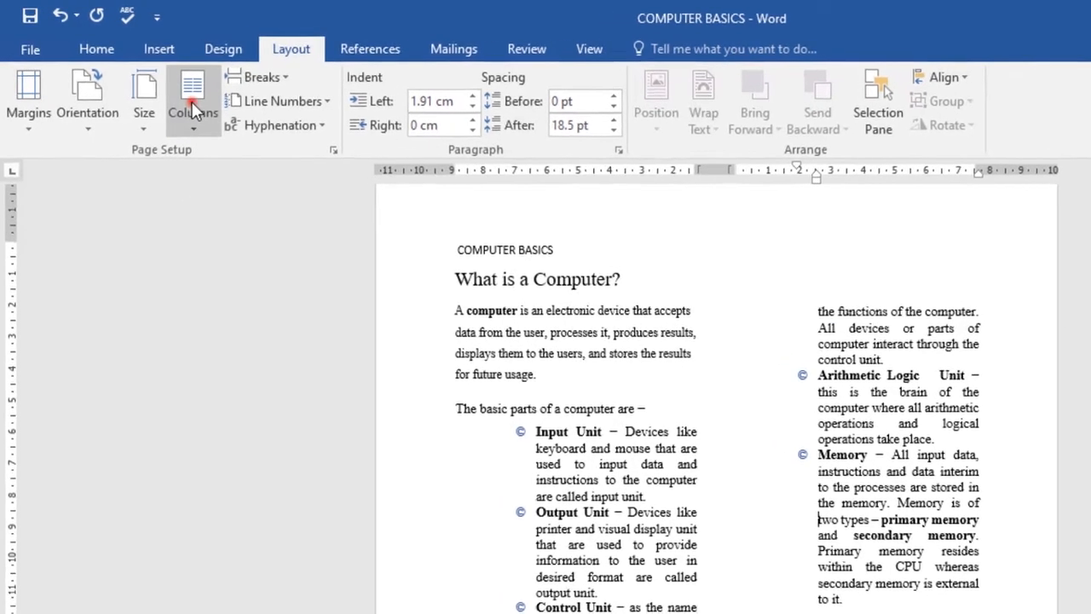
click(192, 101)
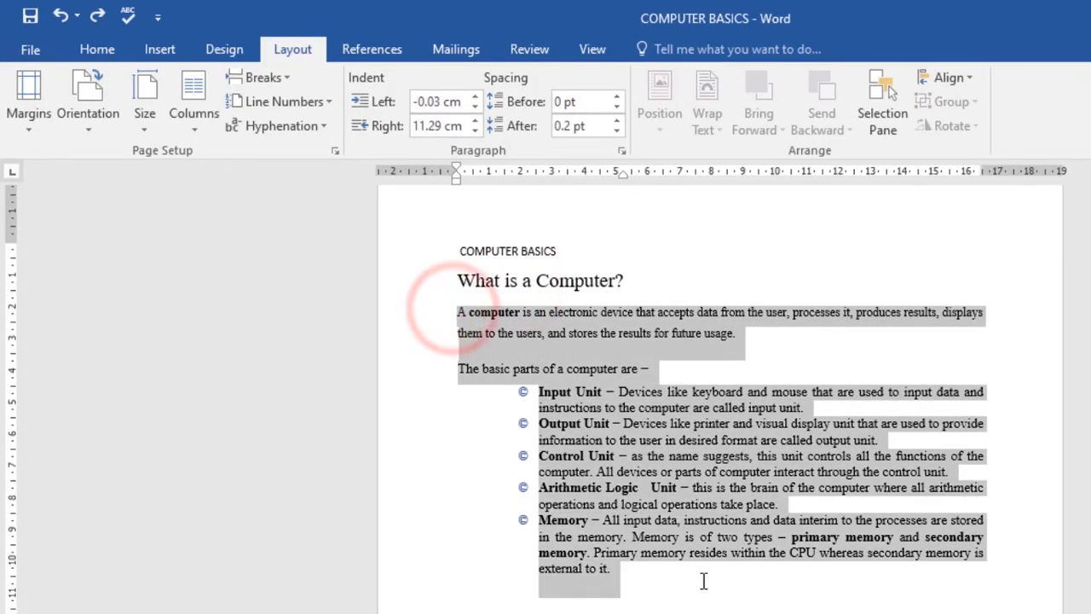
Apply the Two columns preset to the selected section again.
click(194, 103)
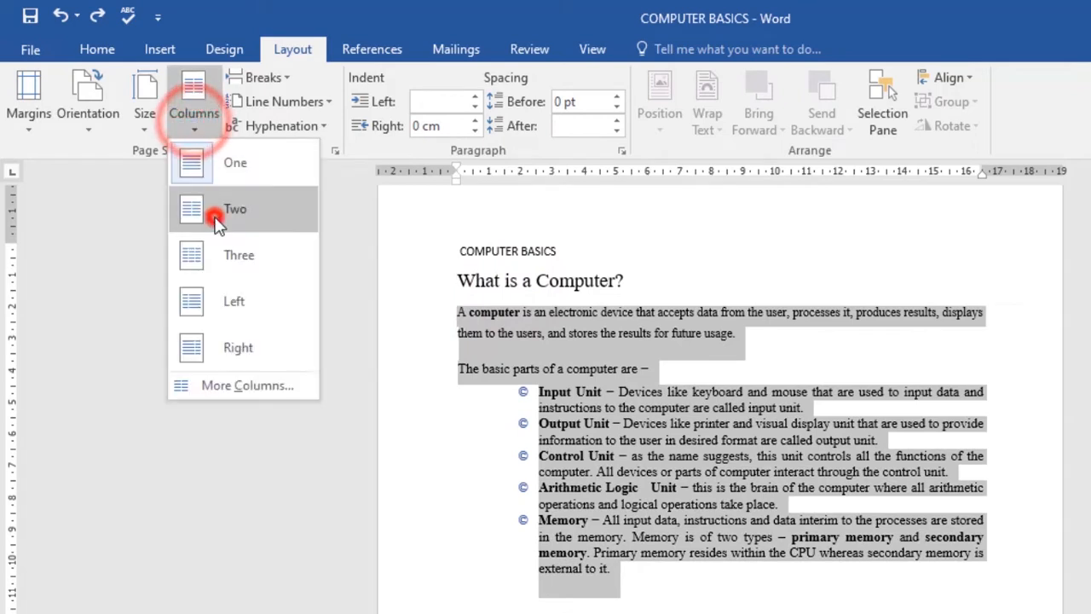
click(234, 209)
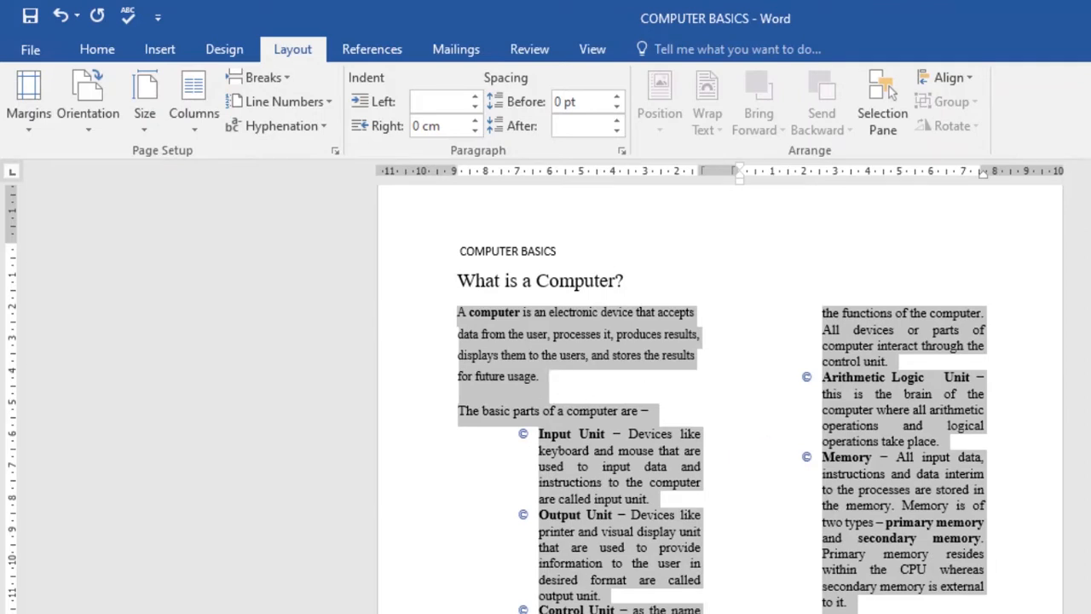
mouse_move(900, 515)
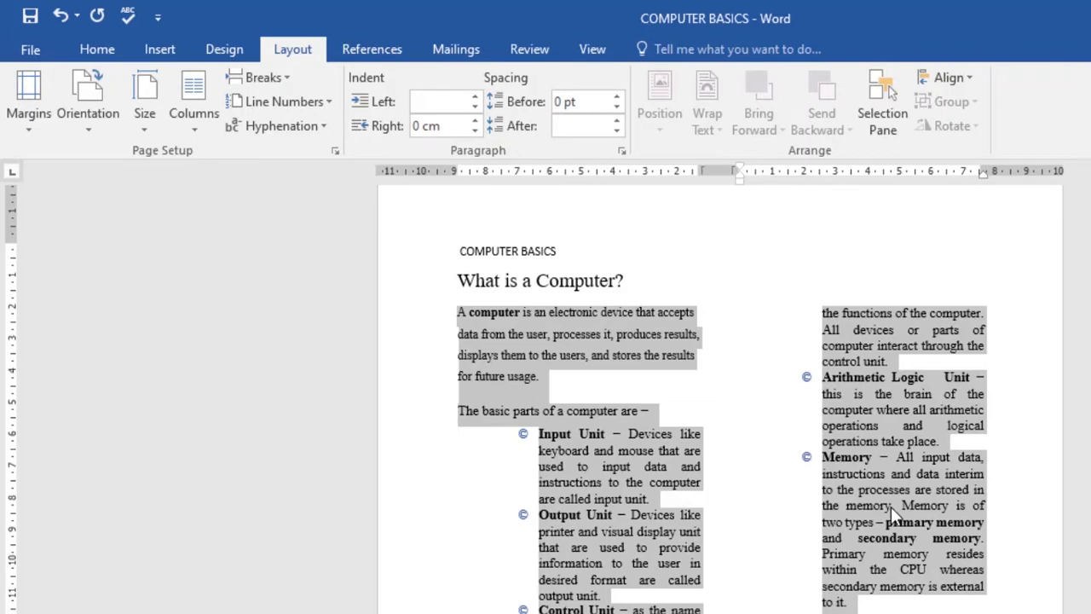
mouse_move(885, 517)
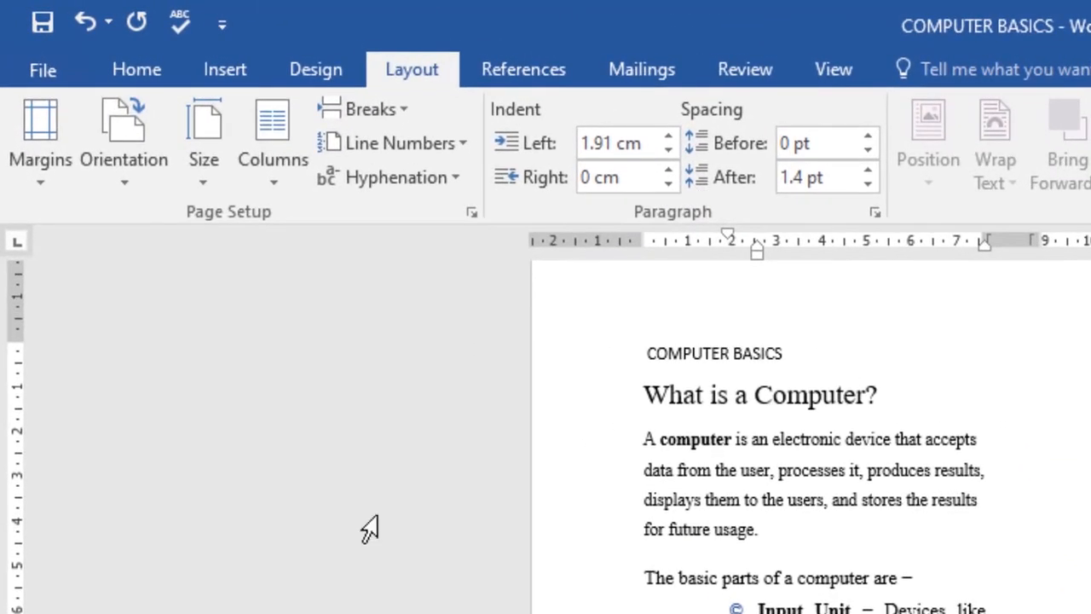
Insert a column break before 'Control Unit' from the Breaks menu.
click(371, 109)
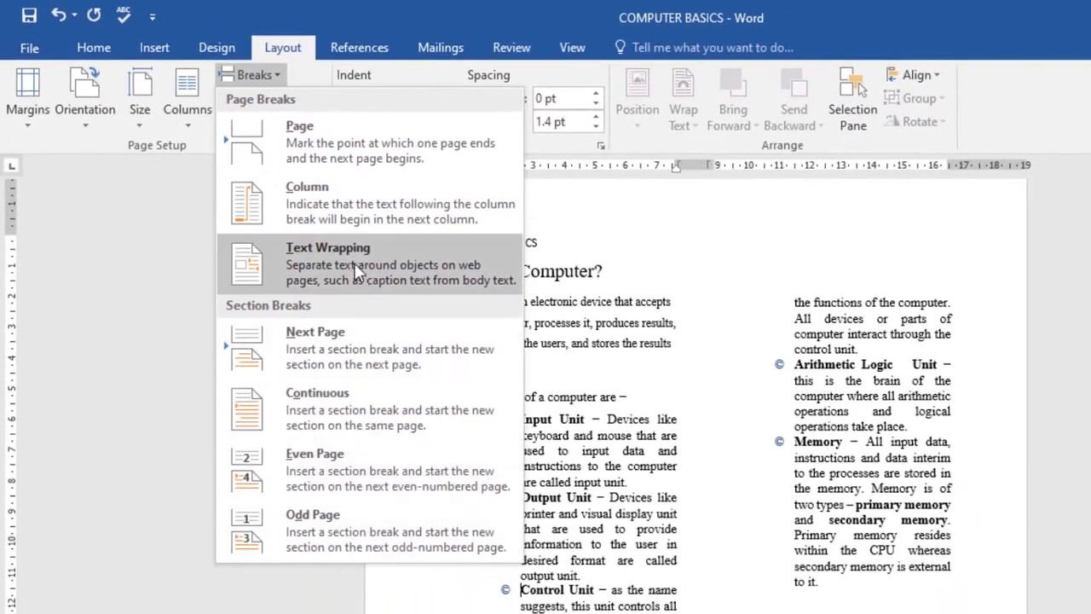
mouse_move(358, 217)
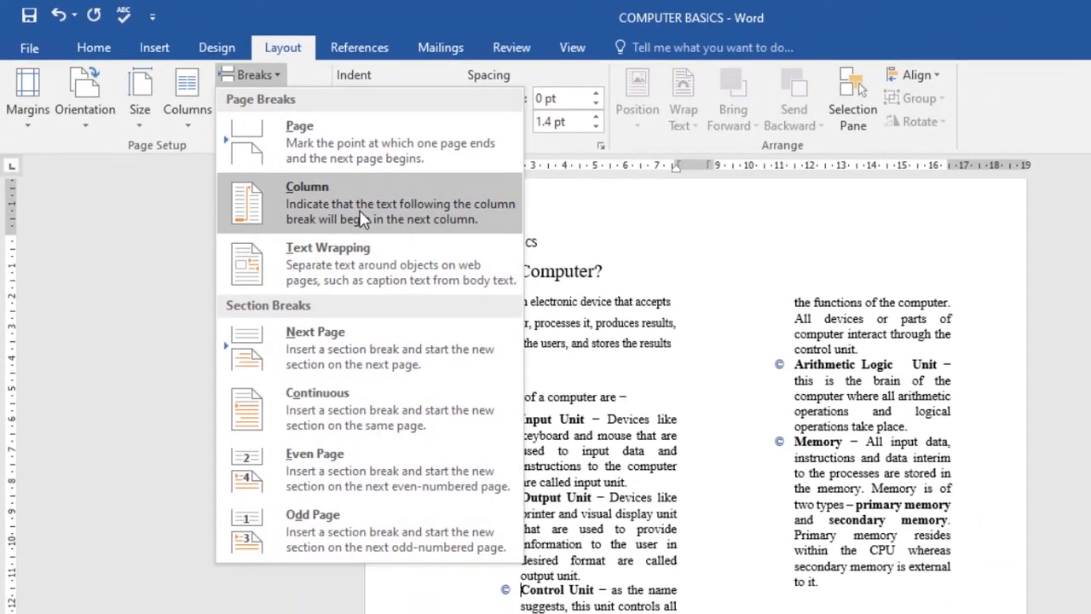
click(307, 202)
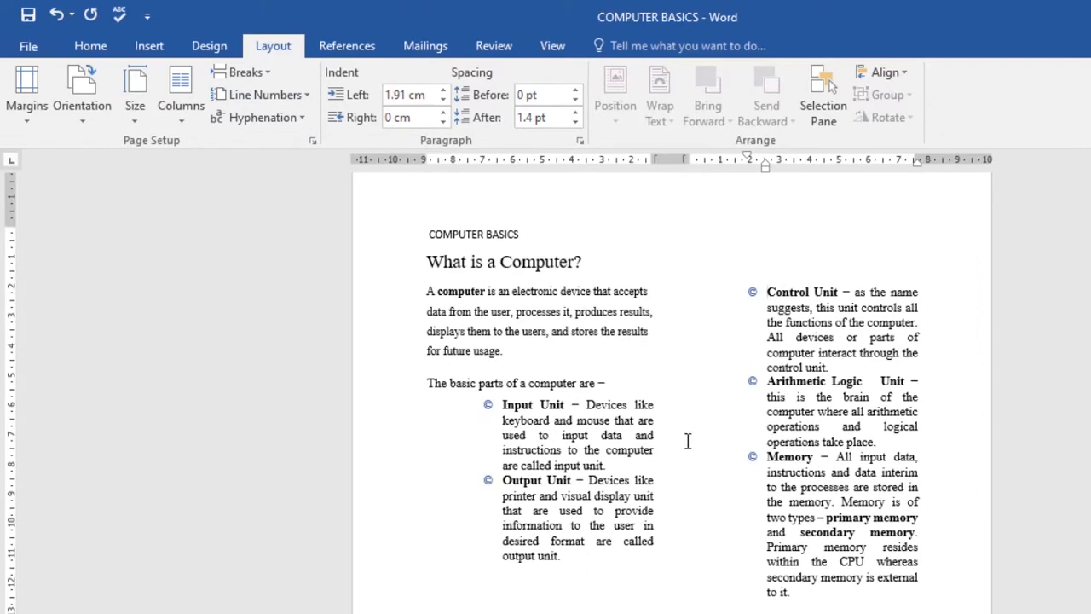
mouse_move(690, 406)
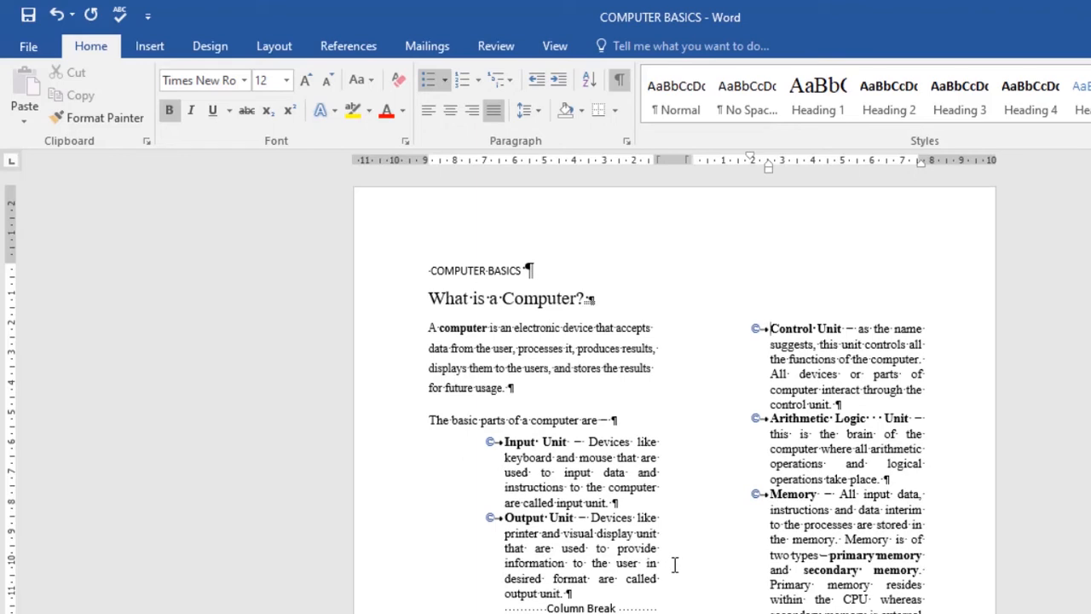
mouse_move(690, 578)
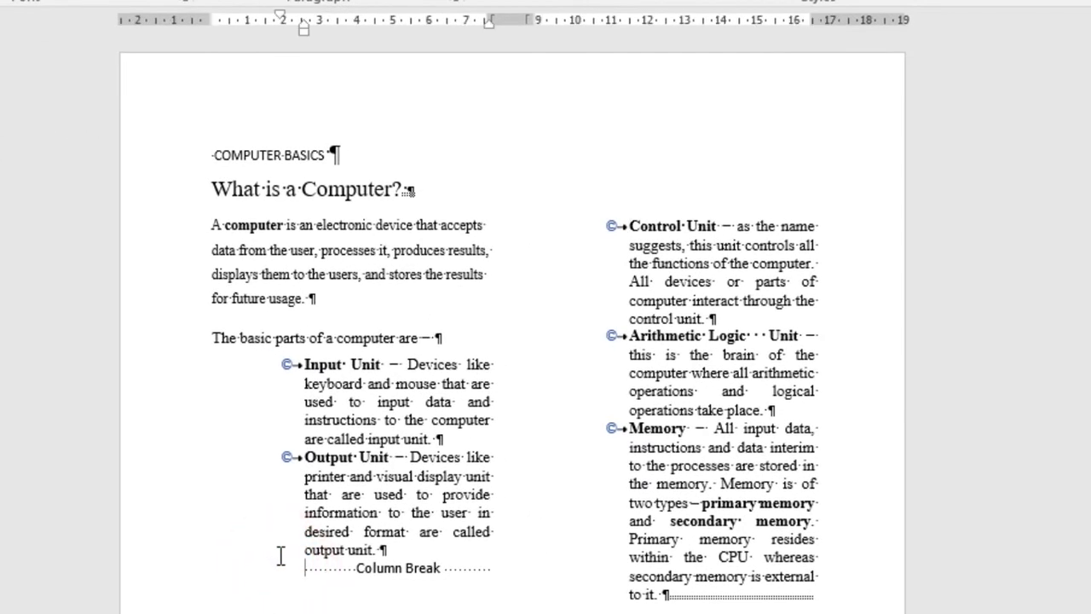
Delete the column break marker after the 'Output Unit' item.
key(Delete)
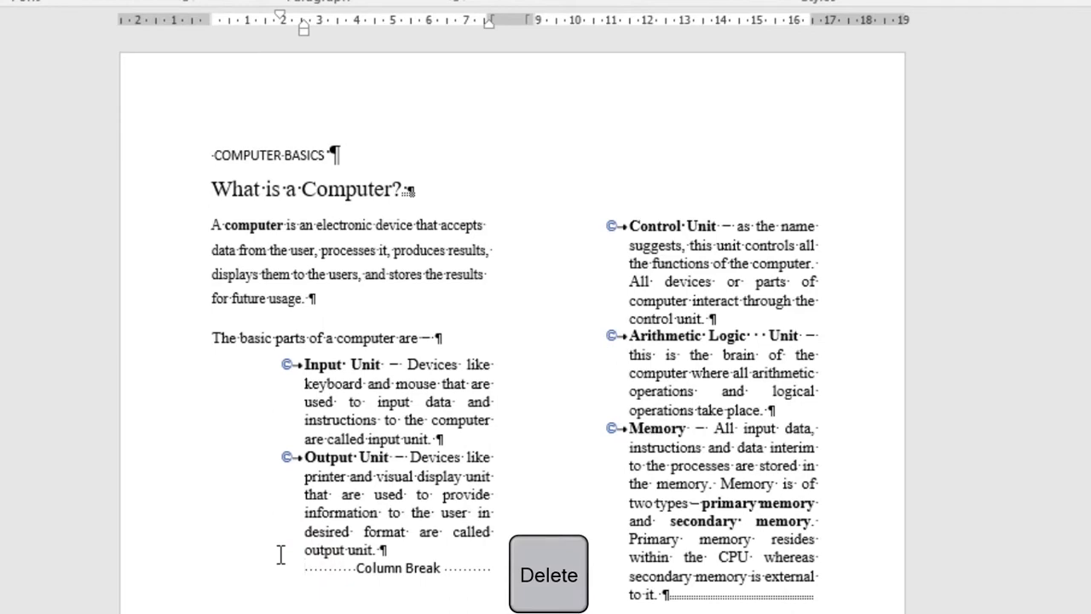